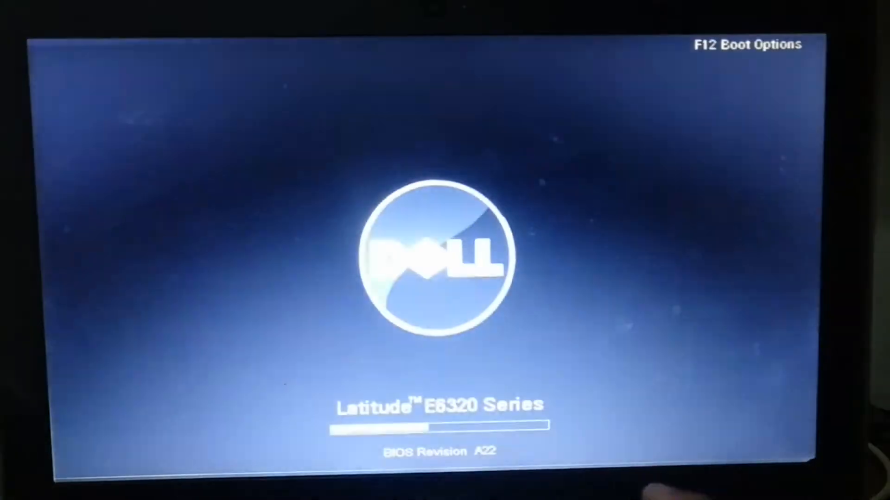
Bring up the F12 one-time boot menu and enter BIOS Setup from Other Options.
{"action": "key", "text": "f12"}
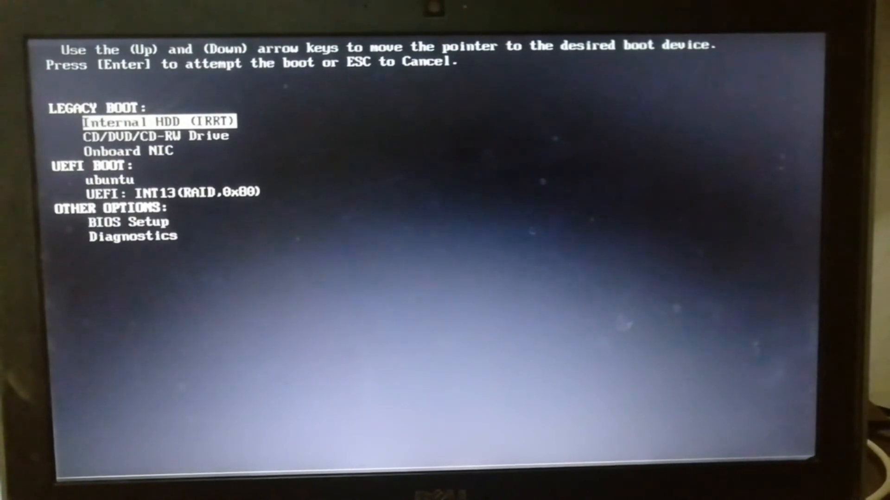
{"action": "key", "text": "Down"}
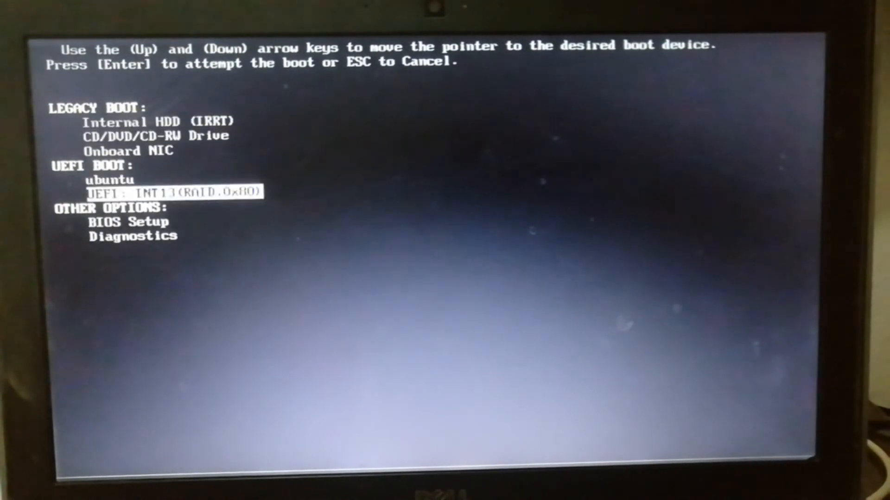
{"action": "key", "text": "Down"}
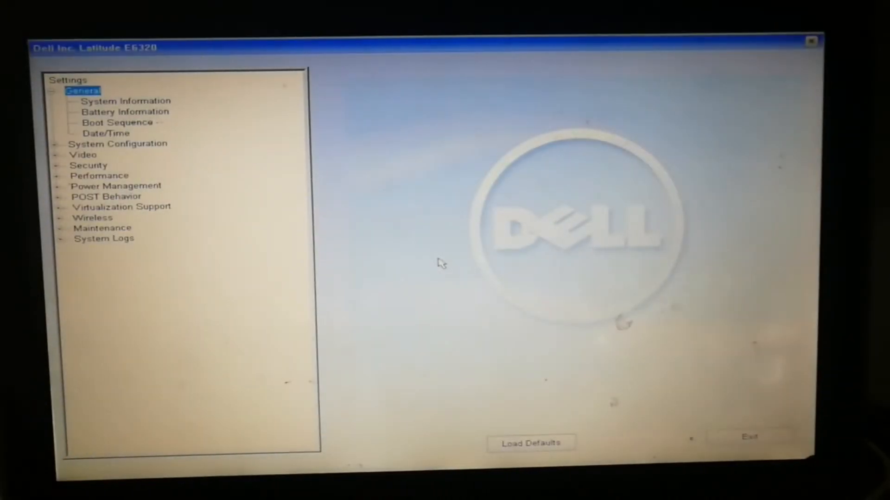
Go to Boot Sequence under General and switch the boot list option to UEFI.
{"action": "left_click", "coordinate": [116, 122]}
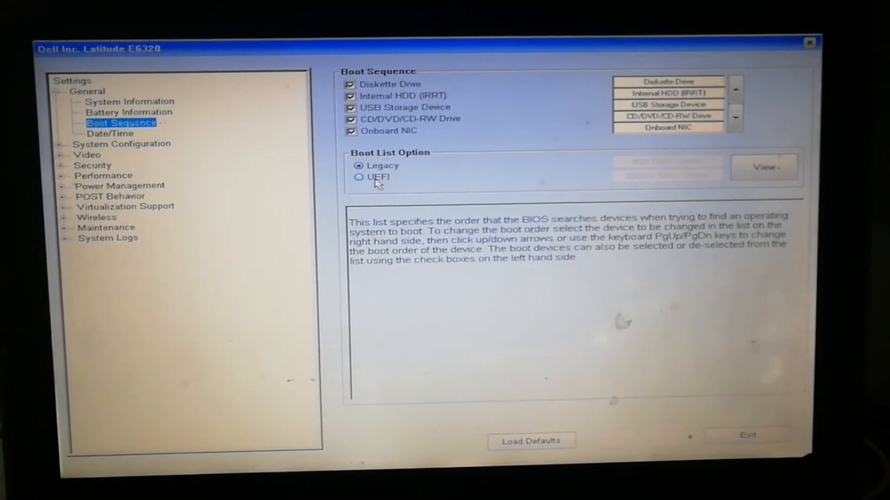
{"action": "left_click", "coordinate": [358, 177]}
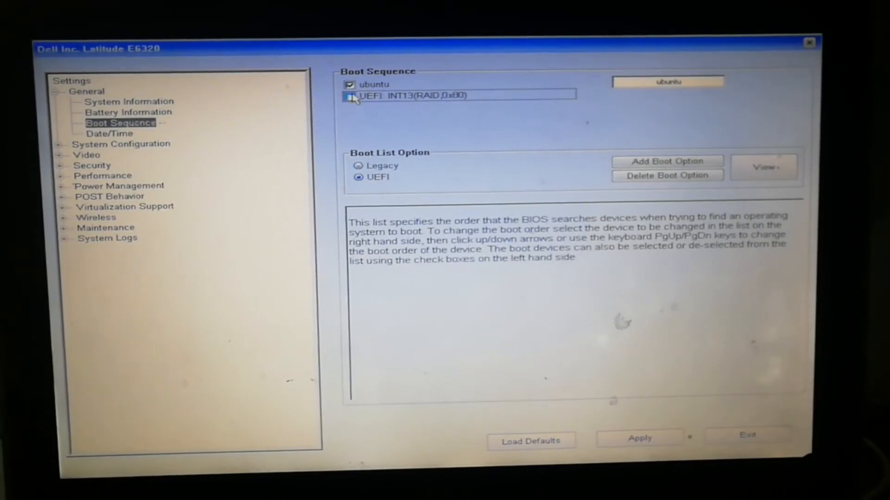
Disable the UEFI INT13 RAID entry, keep ubuntu enabled, and apply the boot sequence.
{"action": "left_click", "coordinate": [349, 84]}
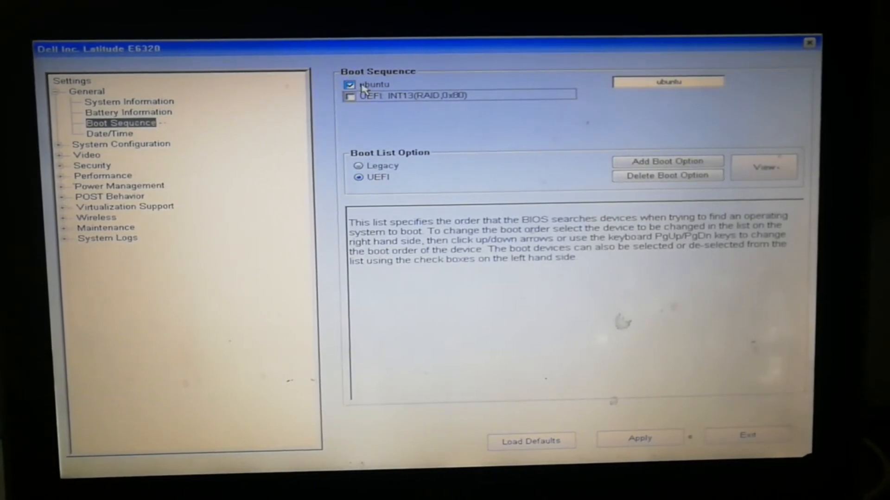
{"action": "left_click", "coordinate": [457, 95]}
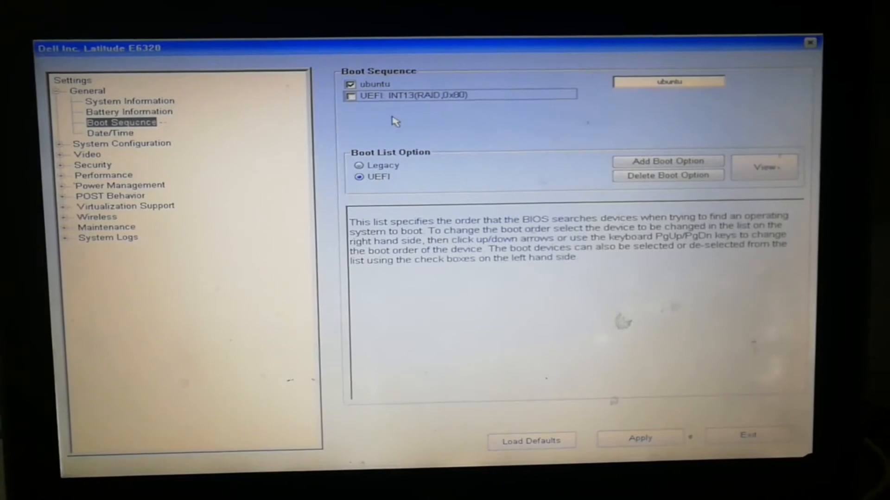
{"action": "mouse_move", "coordinate": [611, 361]}
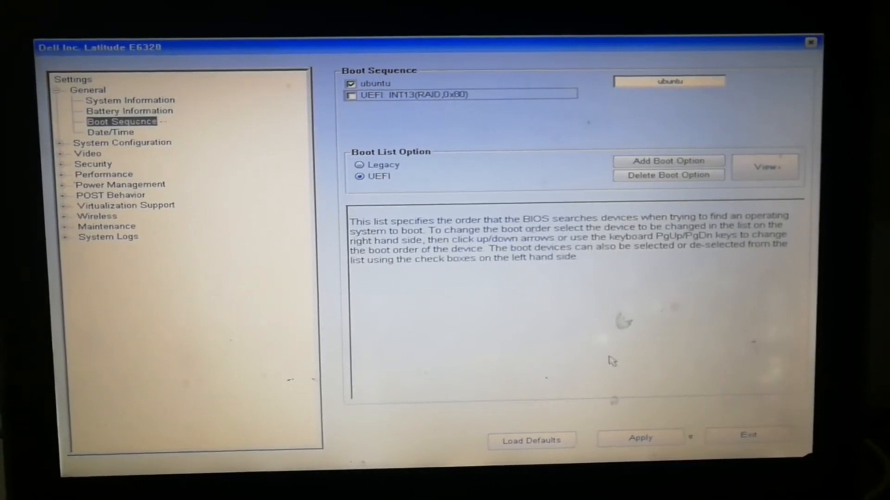
{"action": "left_click", "coordinate": [639, 437]}
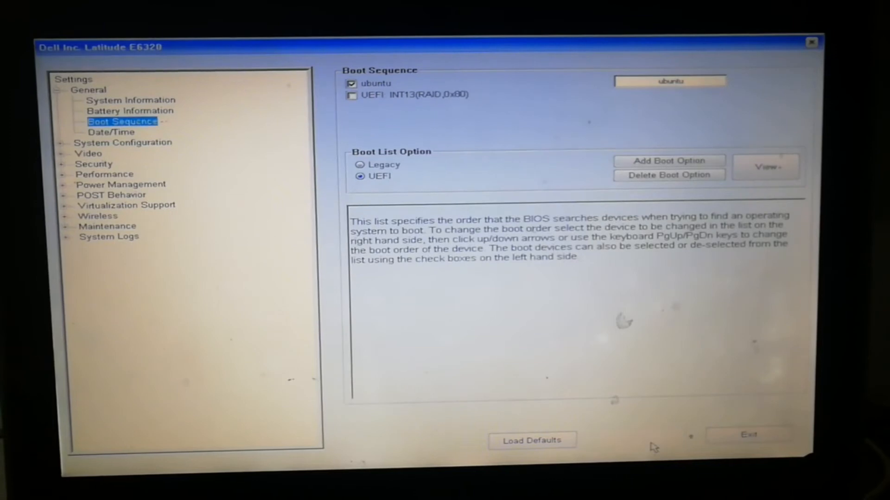
{"action": "mouse_move", "coordinate": [641, 436]}
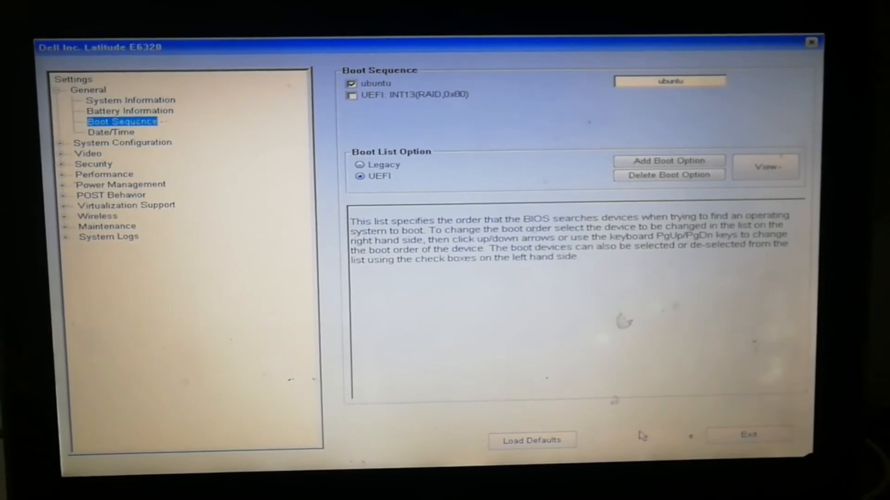
{"action": "mouse_move", "coordinate": [748, 435]}
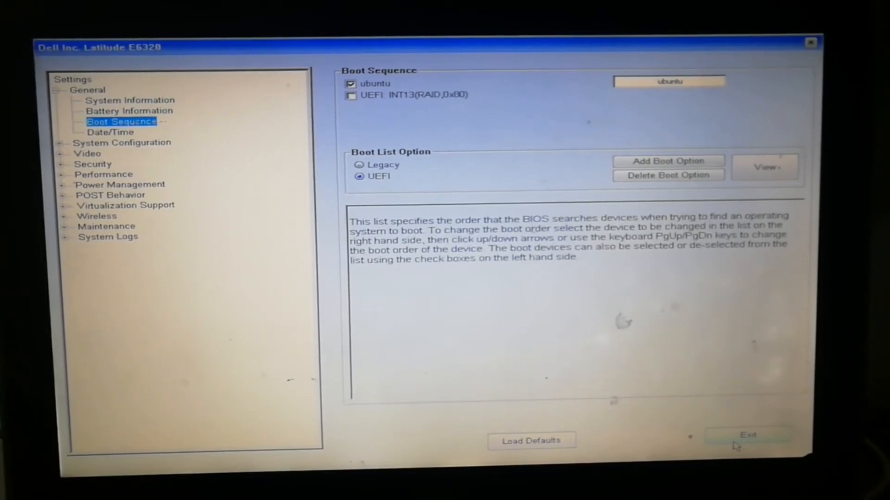
Exit BIOS Setup so the Latitude E6320 restarts to the Dell splash.
{"action": "left_click", "coordinate": [747, 435]}
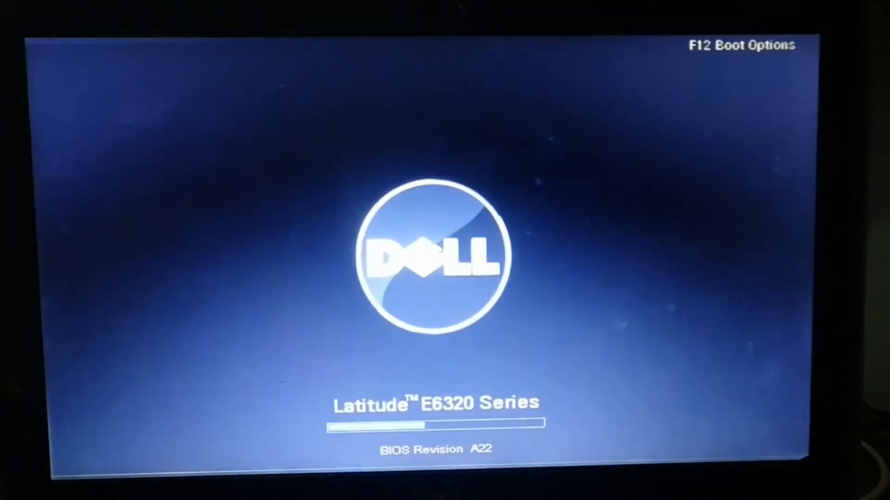